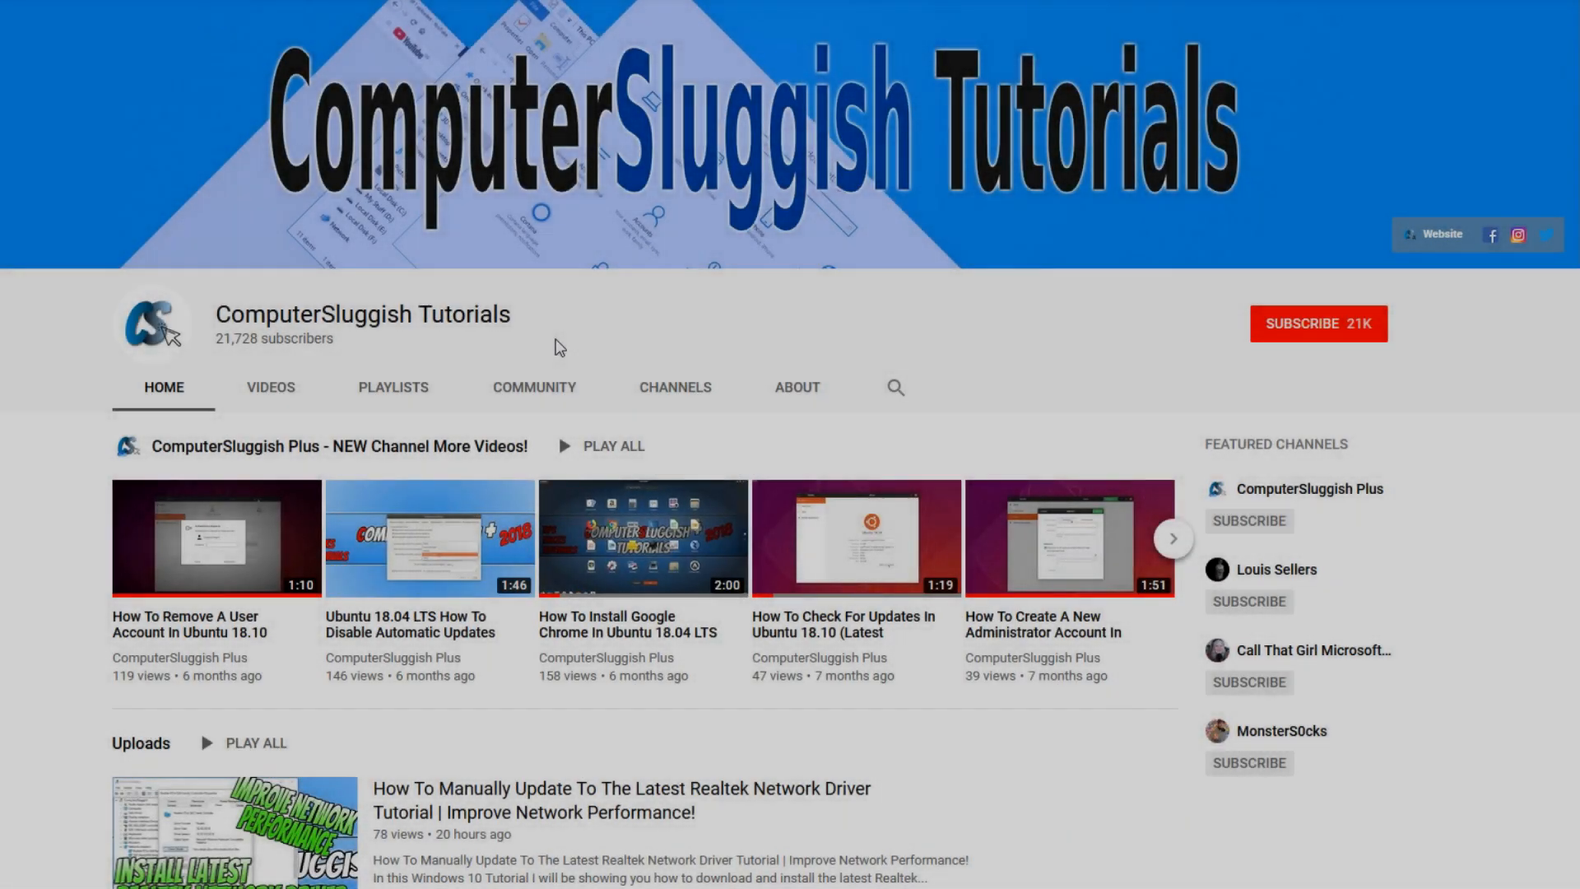
{"action": "mouse_move", "coordinate": [592, 333]}
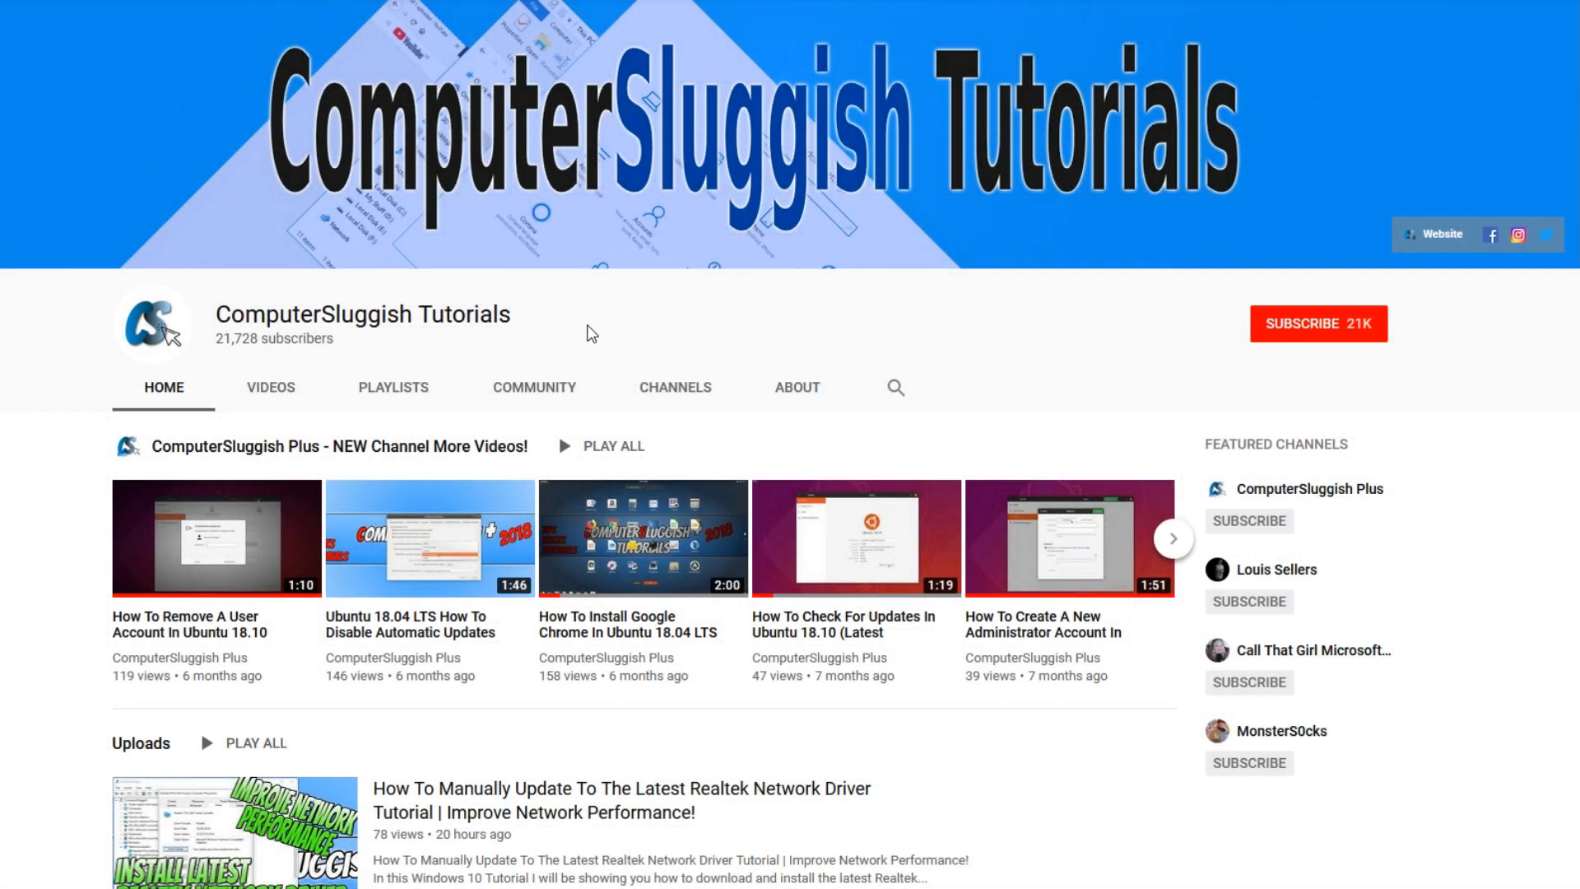
{"action": "mouse_move", "coordinate": [1126, 299]}
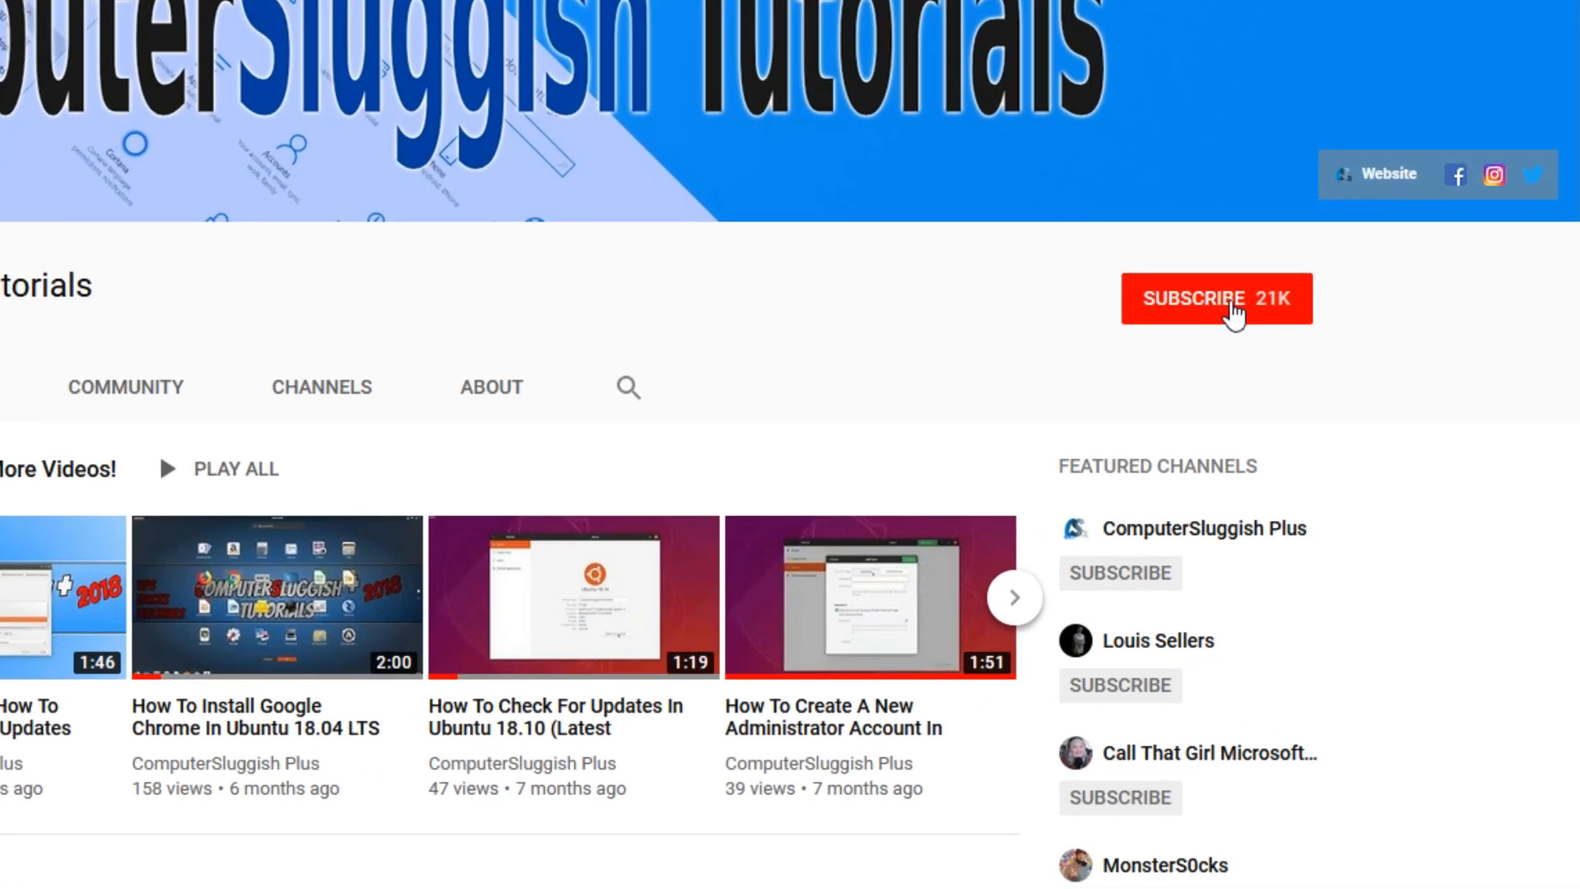
Subscribe to ComputerSluggish Tutorials with notifications on, then scroll down the channel page
{"action": "left_click", "coordinate": [1217, 298]}
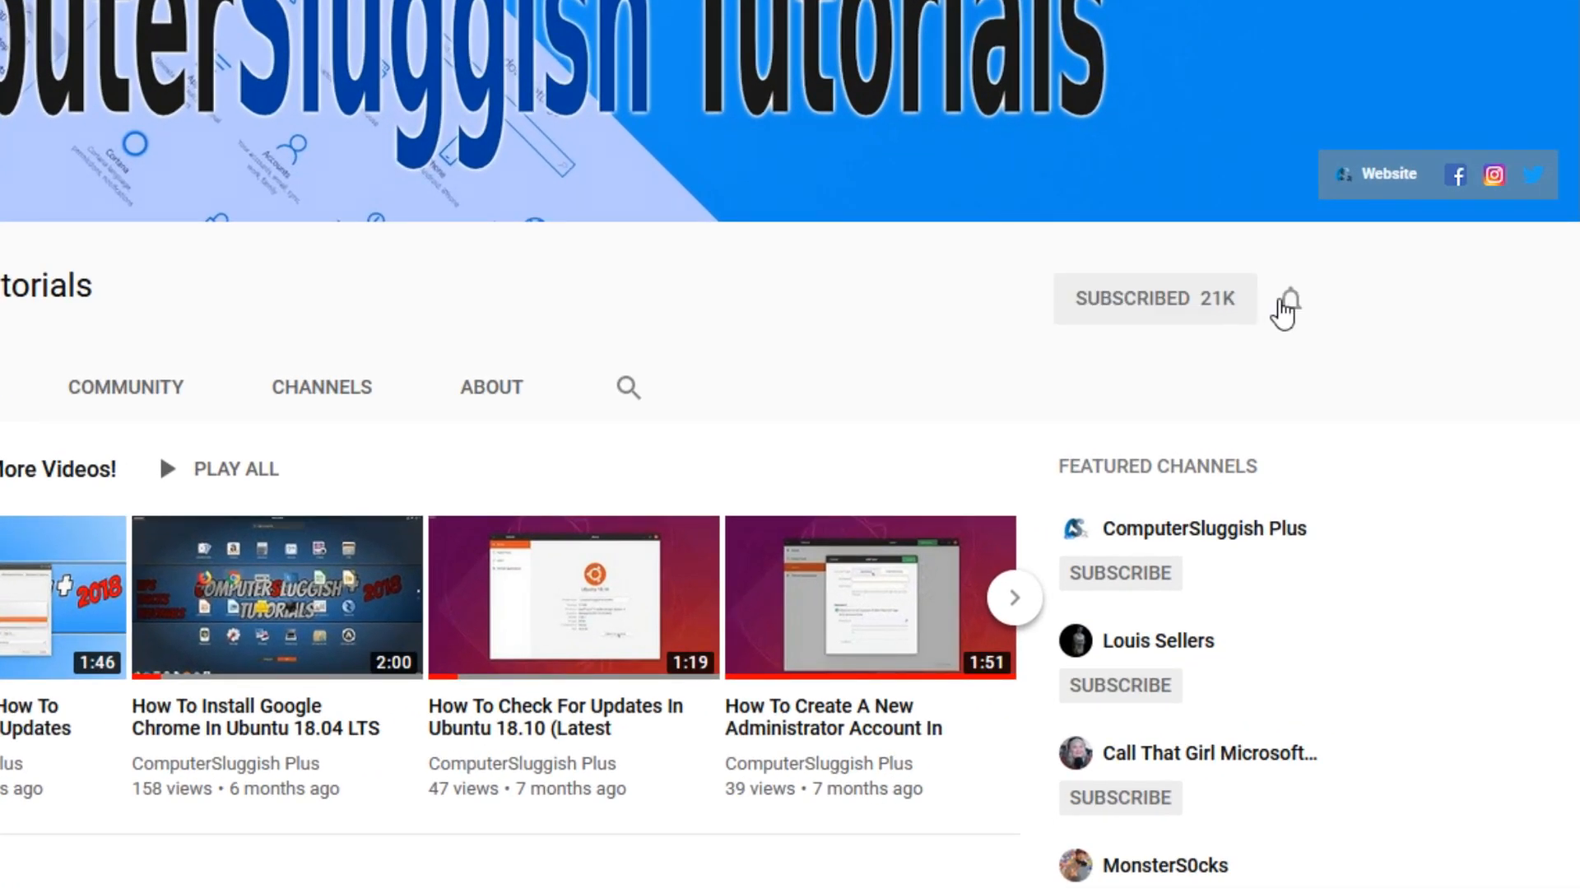
{"action": "left_click", "coordinate": [1292, 298]}
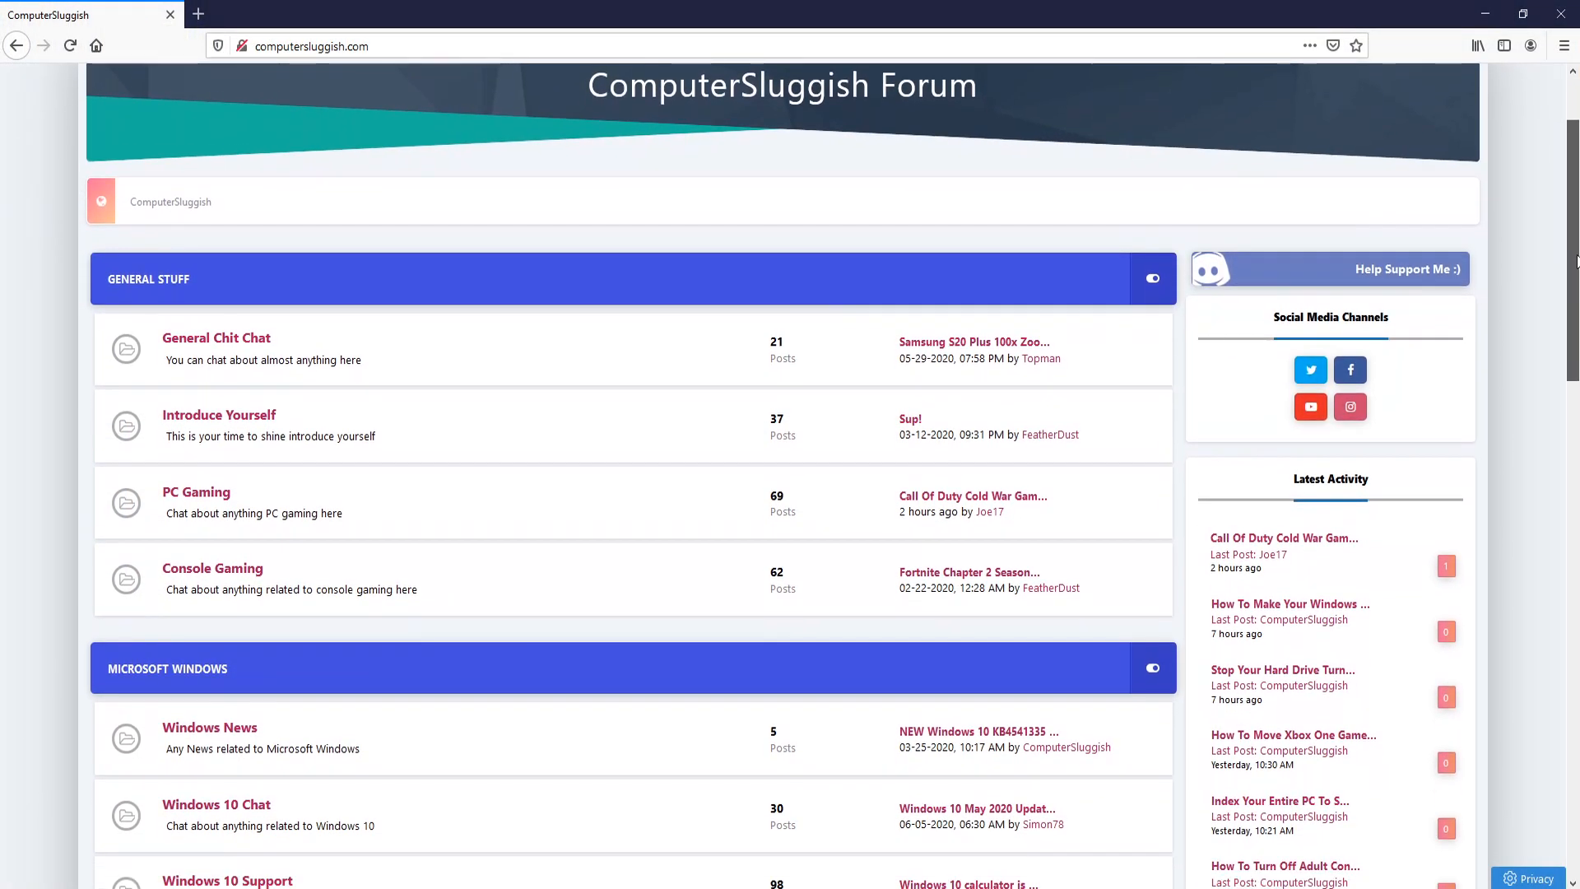
{"action": "scroll", "scroll_direction": "down", "scroll_amount": 3}
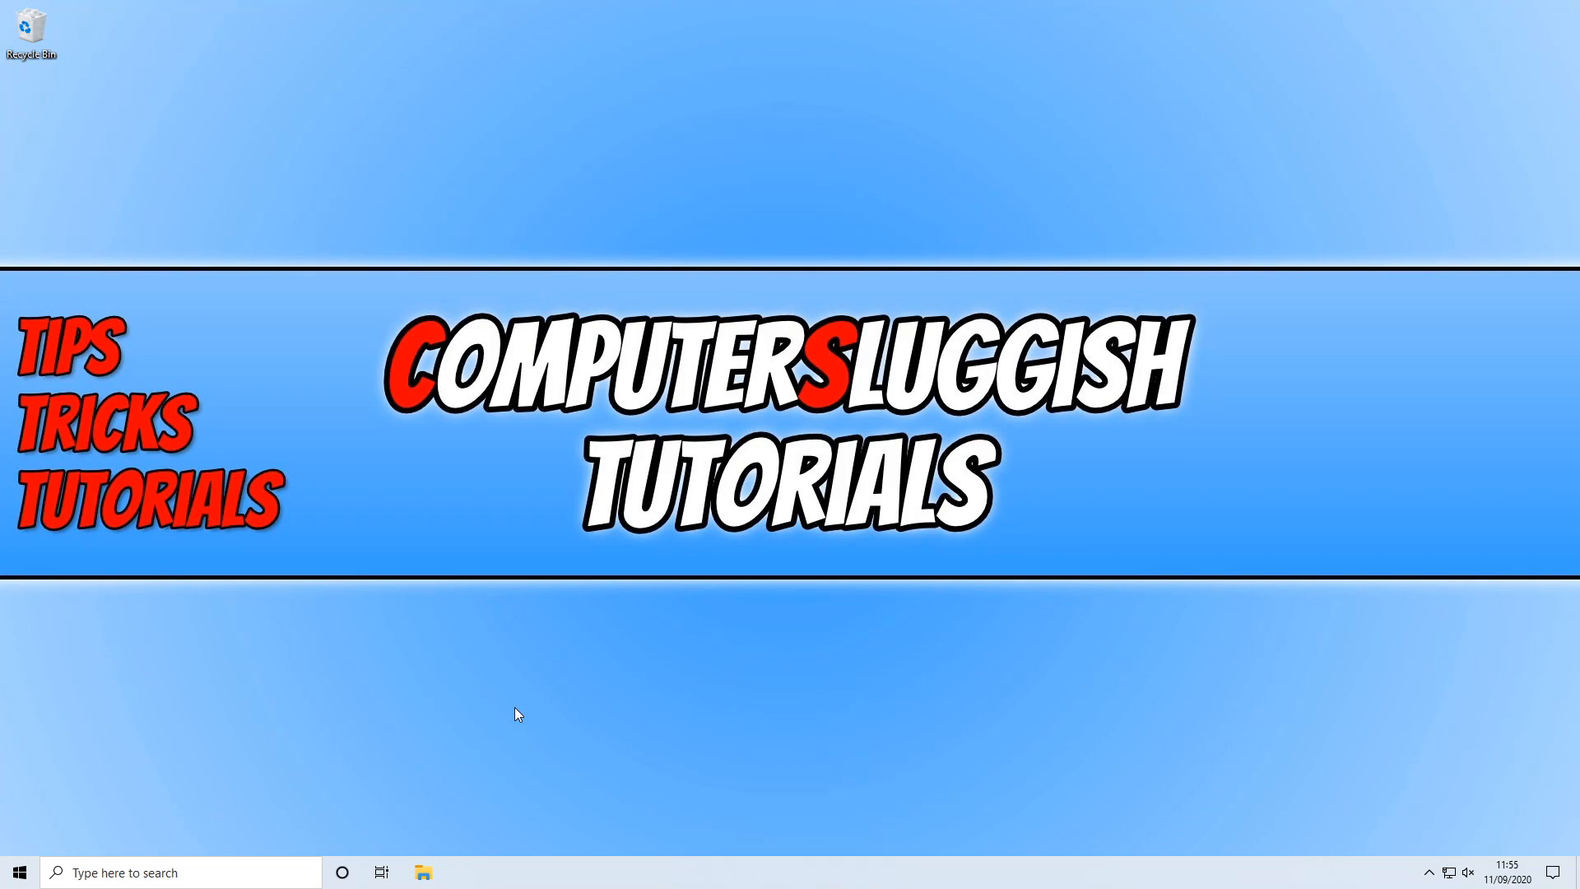
{"action": "mouse_move", "coordinate": [836, 556]}
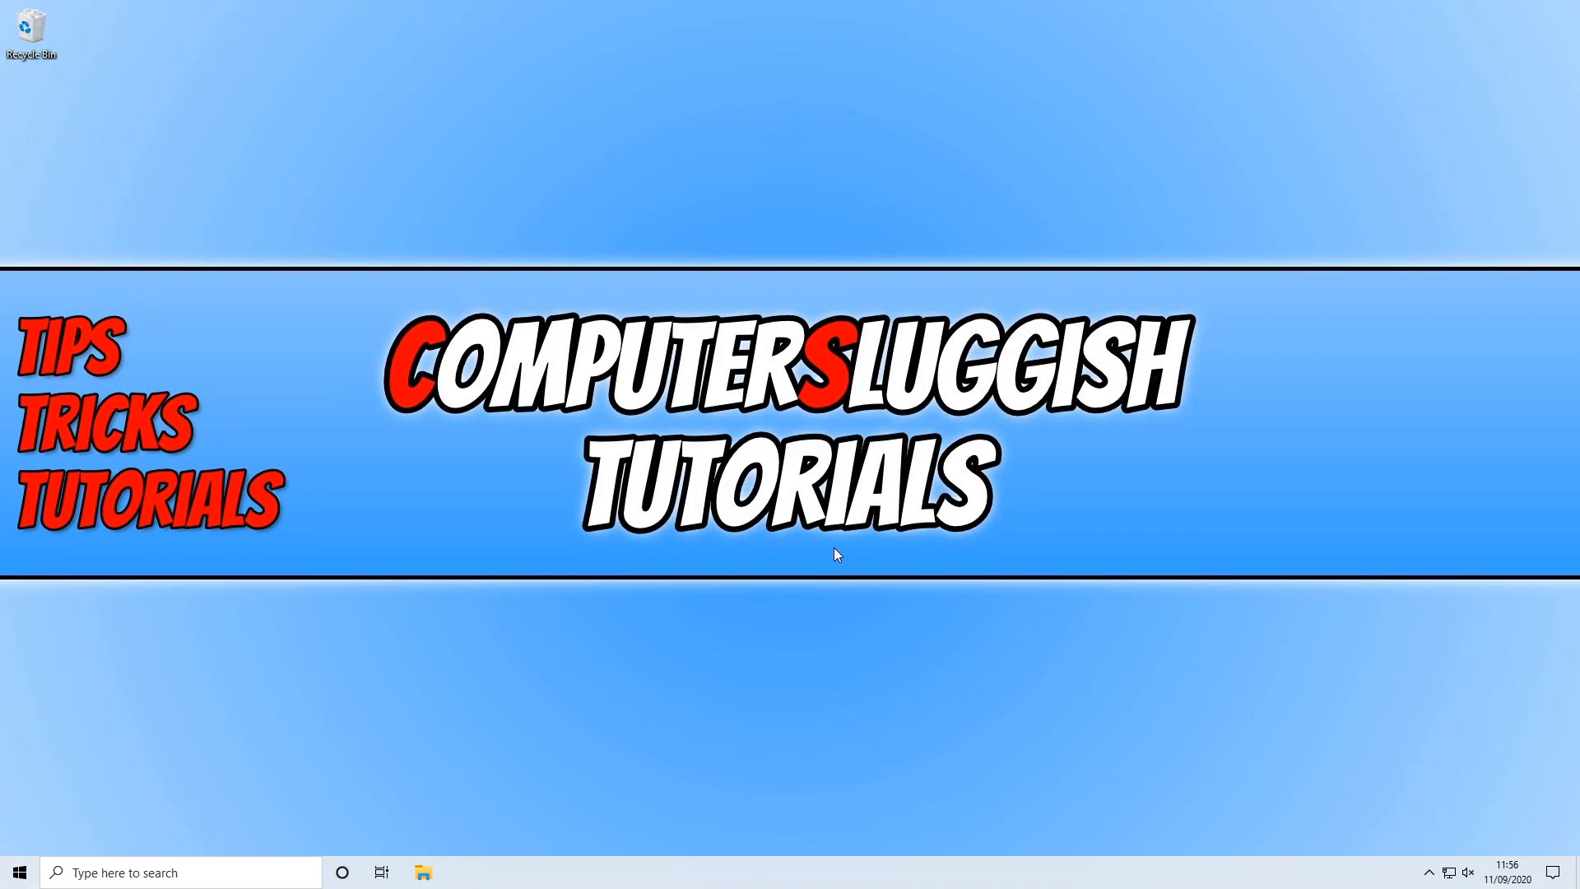
{"action": "mouse_move", "coordinate": [574, 590]}
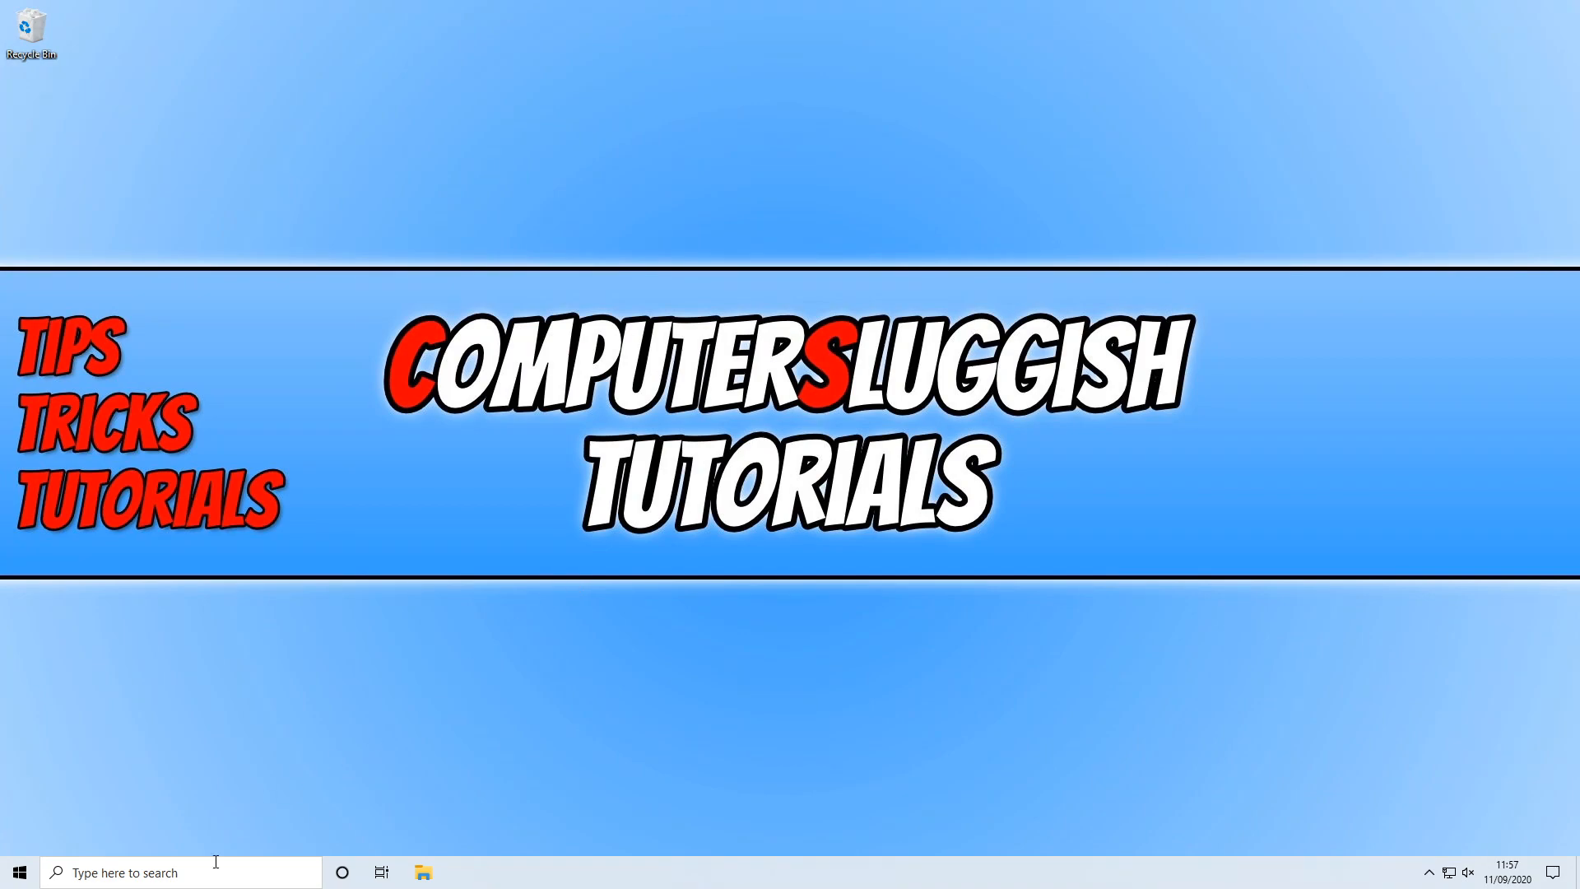
Search for wsreset.exe and run it as administrator
{"action": "type", "text": "wsreset.exe"}
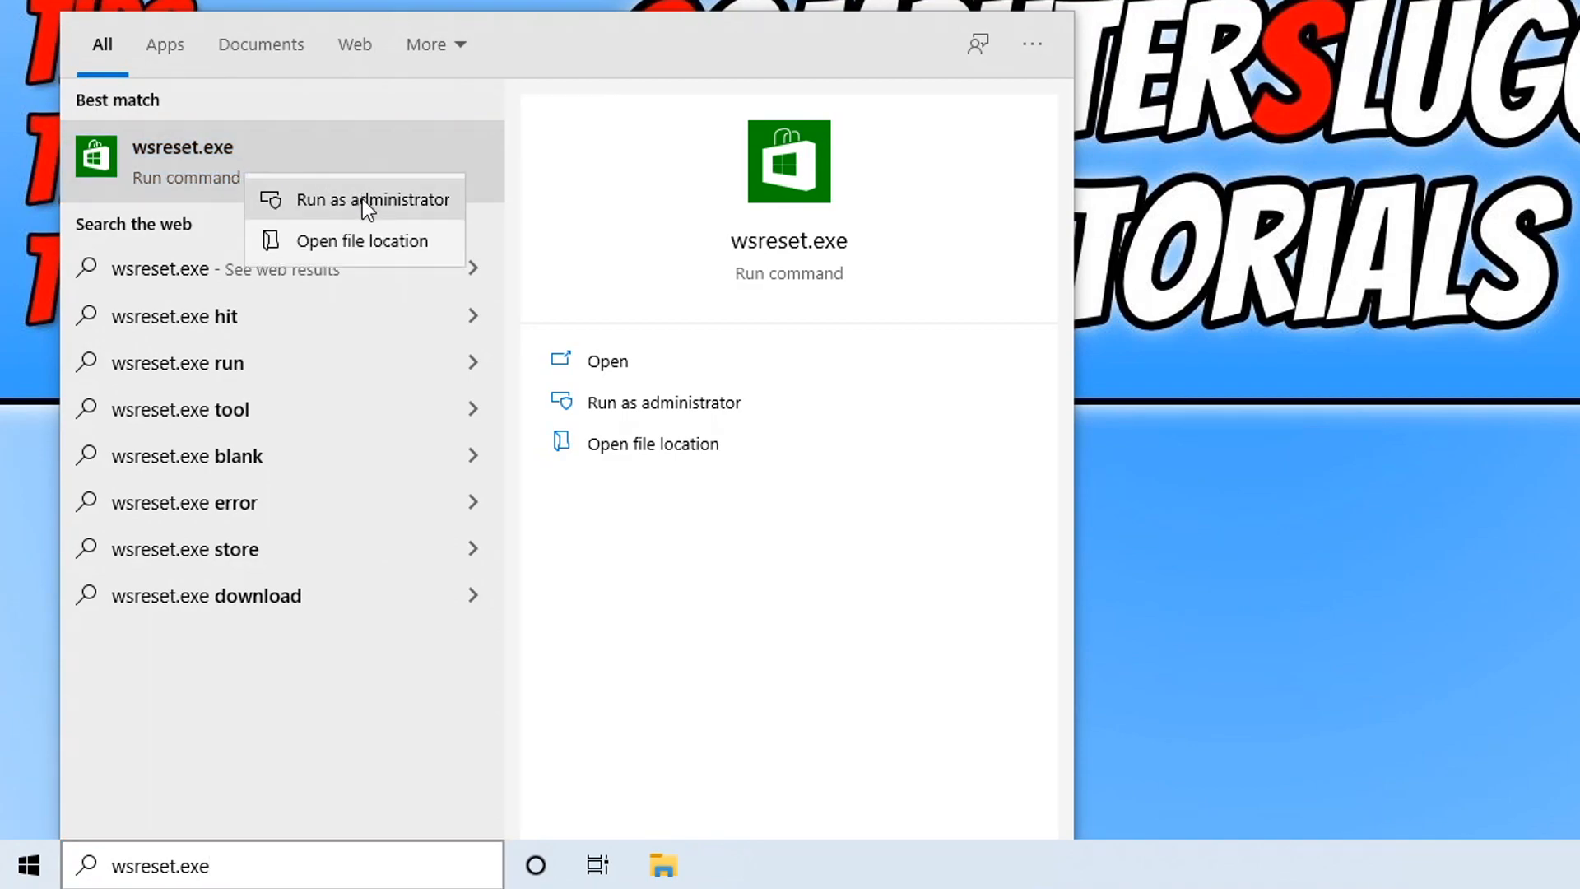
{"action": "left_click", "coordinate": [373, 199]}
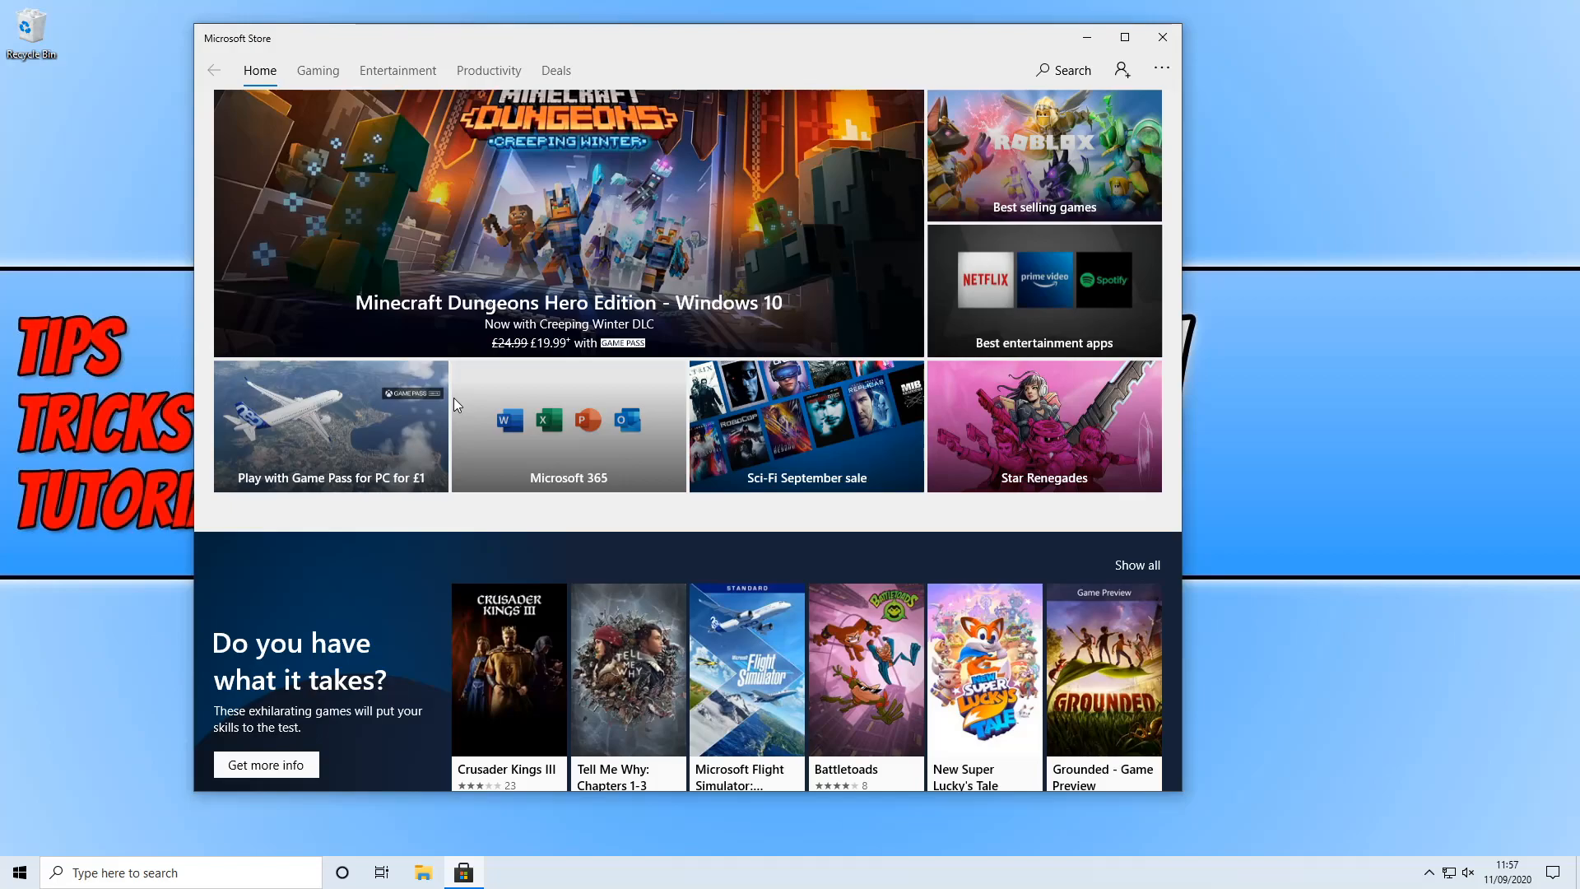
{"action": "mouse_move", "coordinate": [674, 364]}
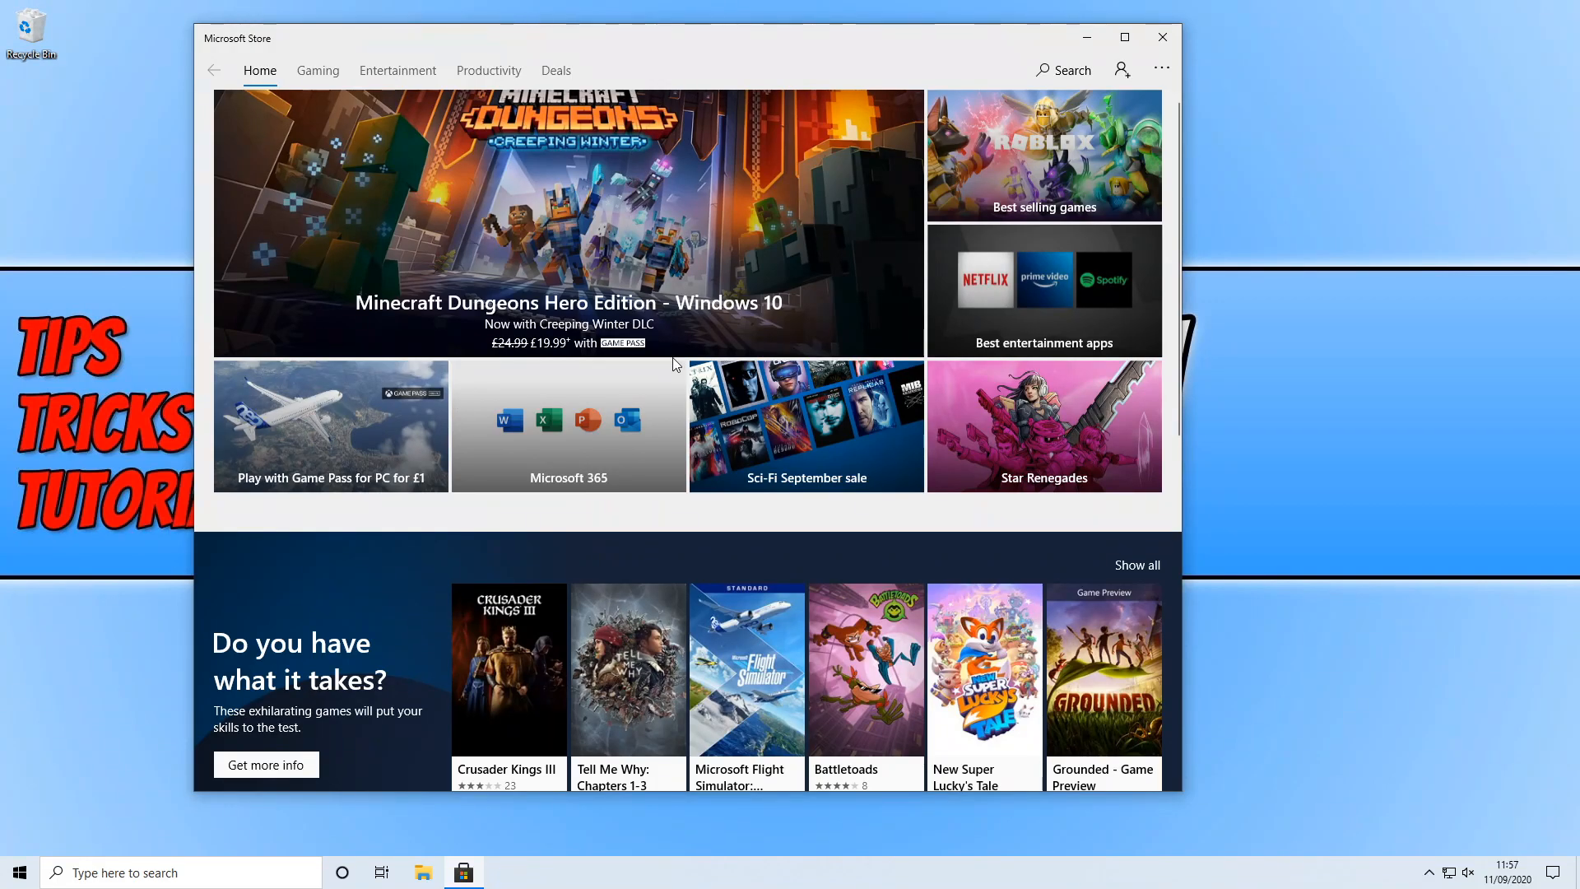
{"action": "mouse_move", "coordinate": [860, 492]}
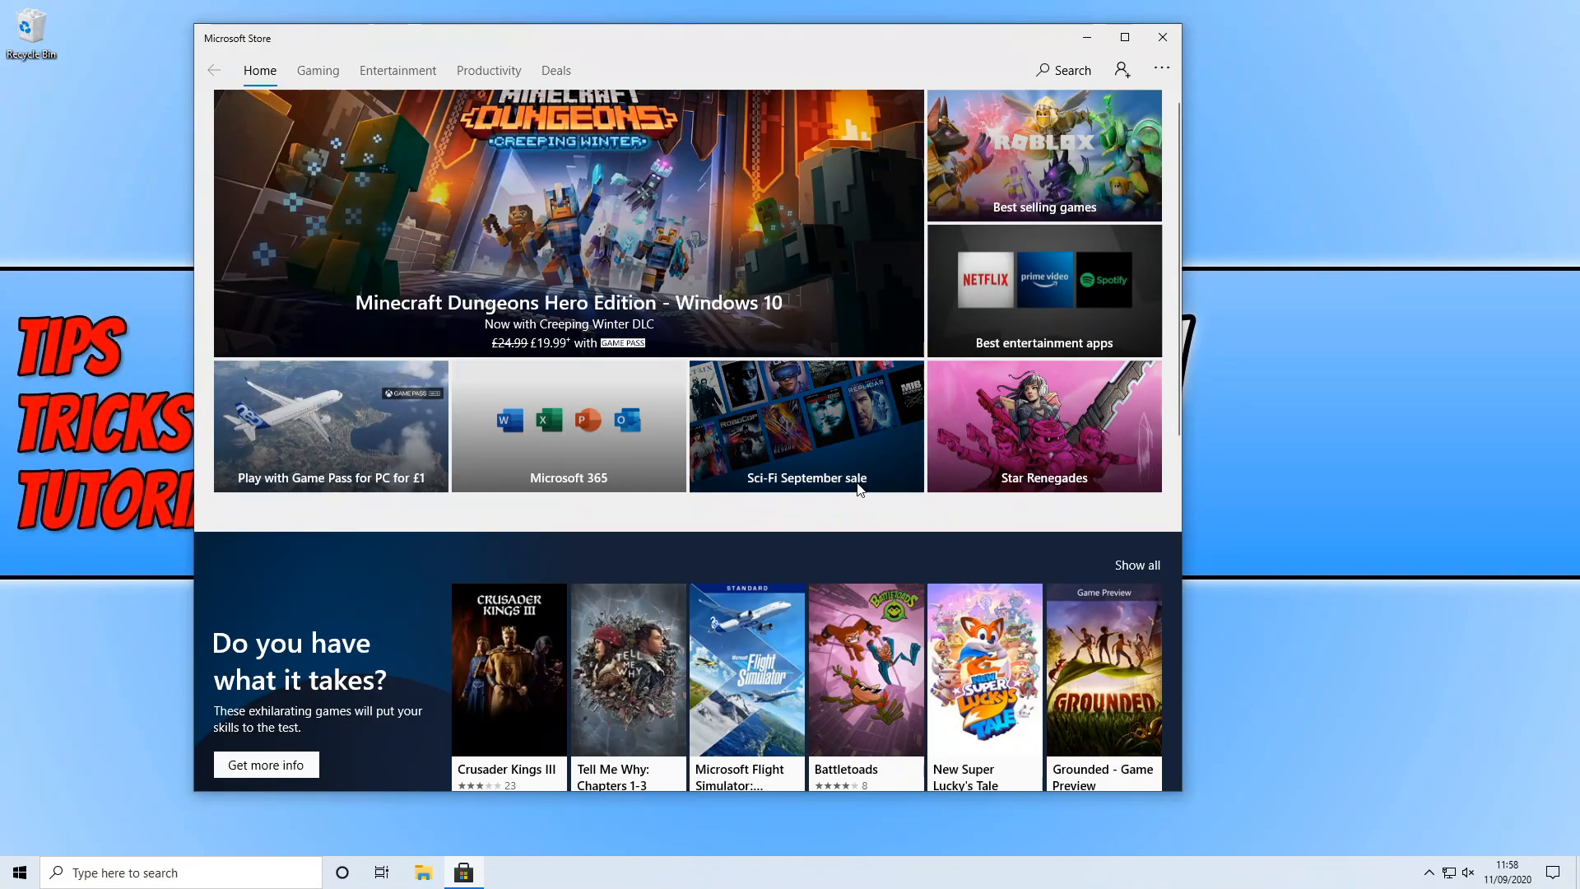